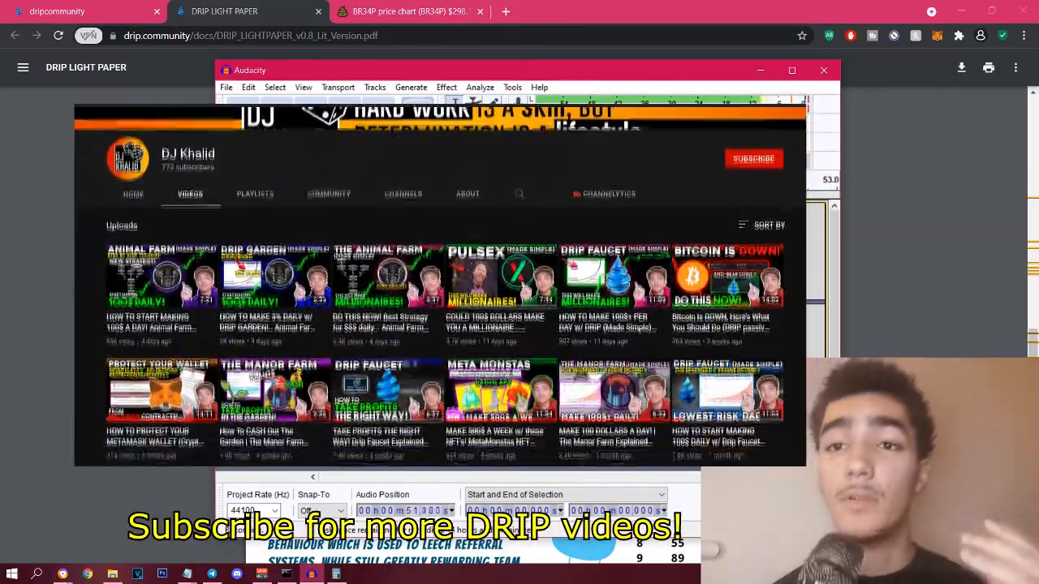
Subscribe to the crypto channel and turn on its notification bell.
scroll("down", 3)
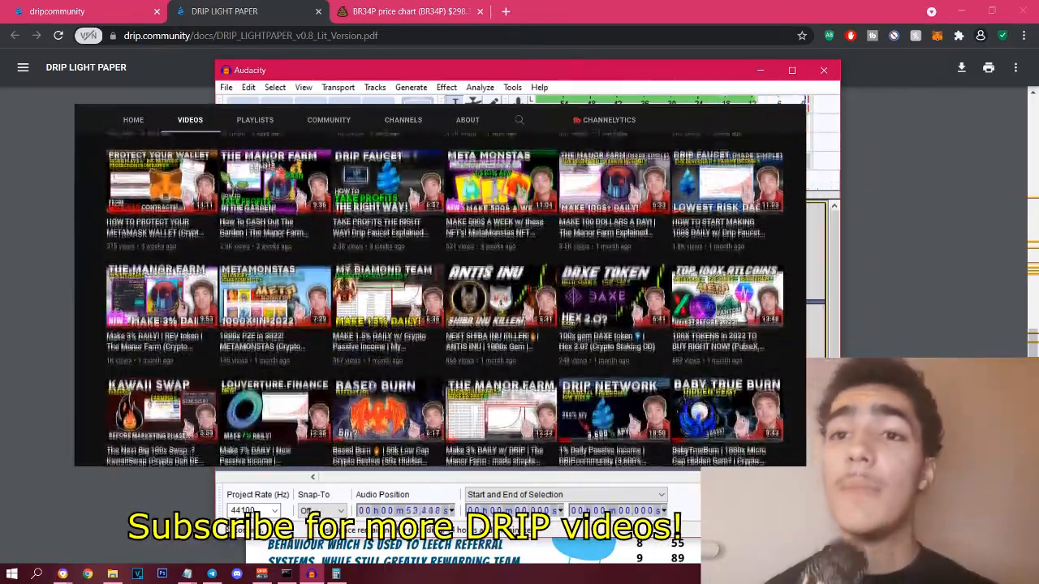
scroll("down", 3)
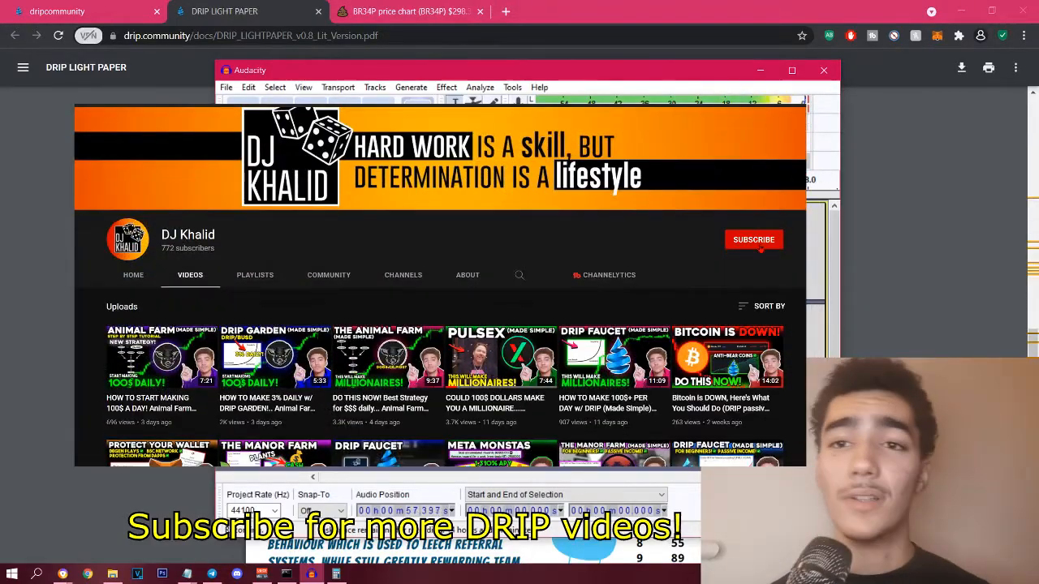
left_click(753, 239)
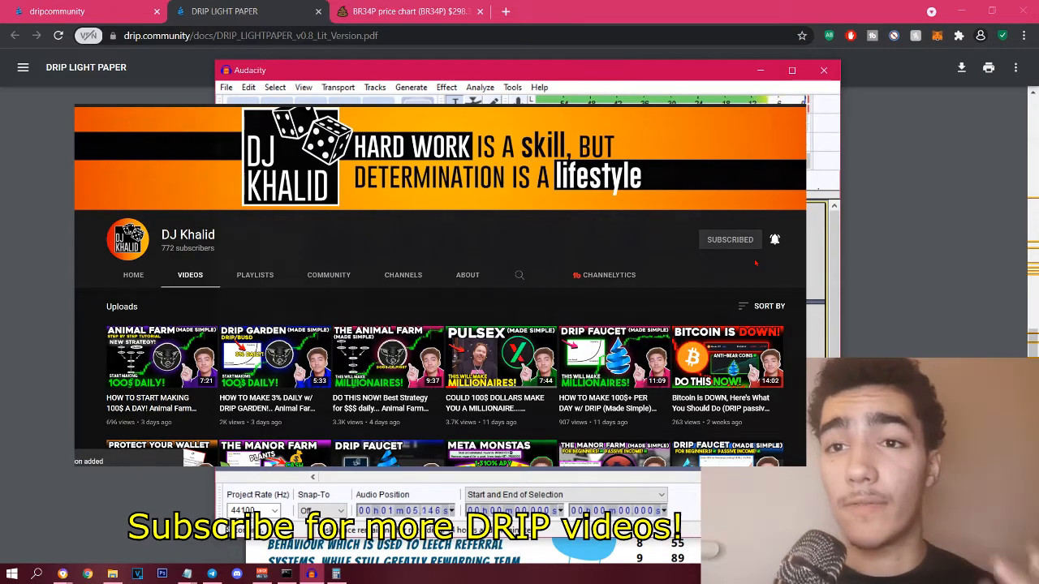
left_click(417, 113)
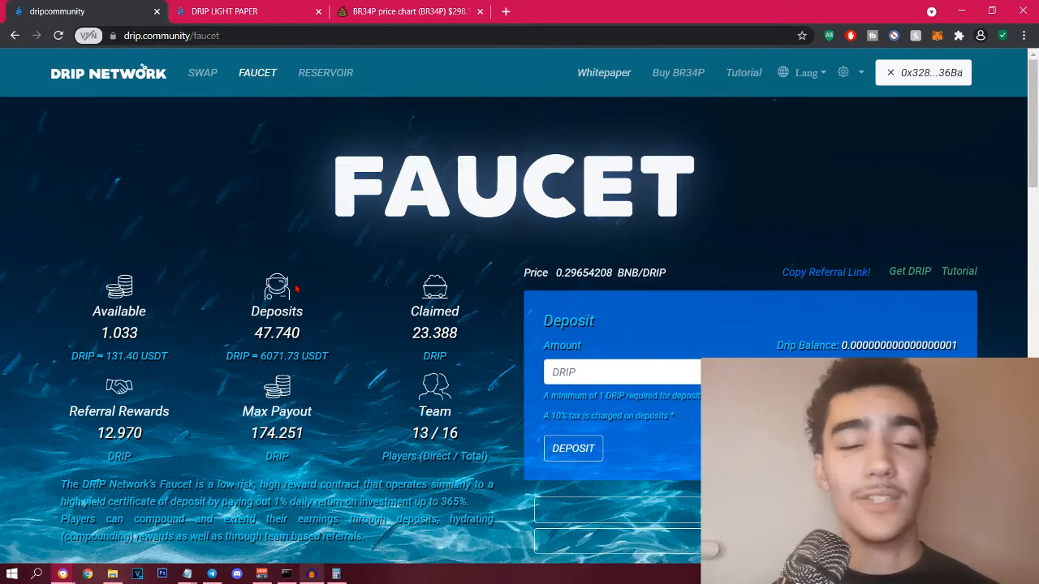
scroll("down", 3)
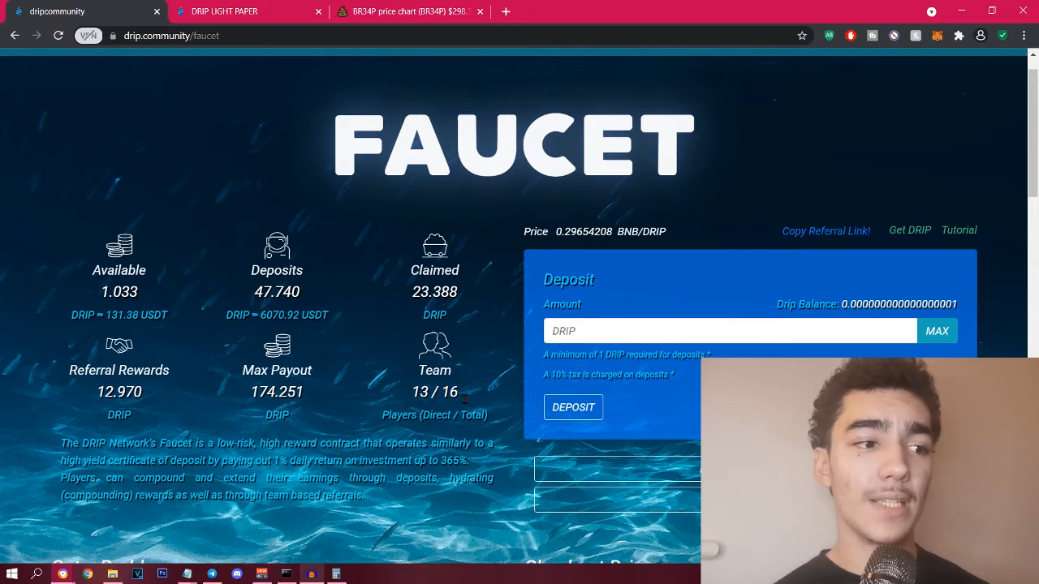
double_click(434, 415)
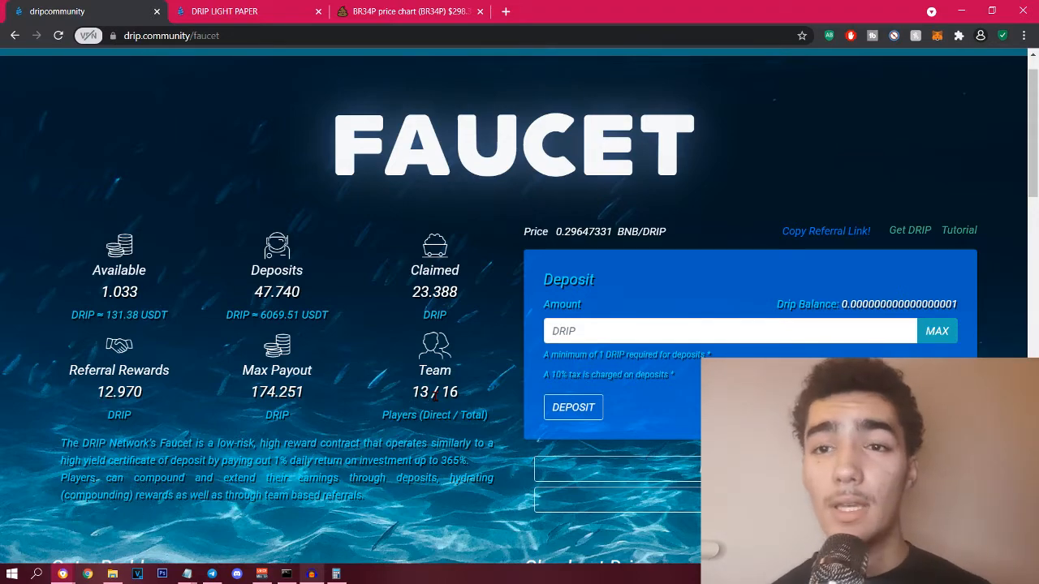
scroll("down", 3)
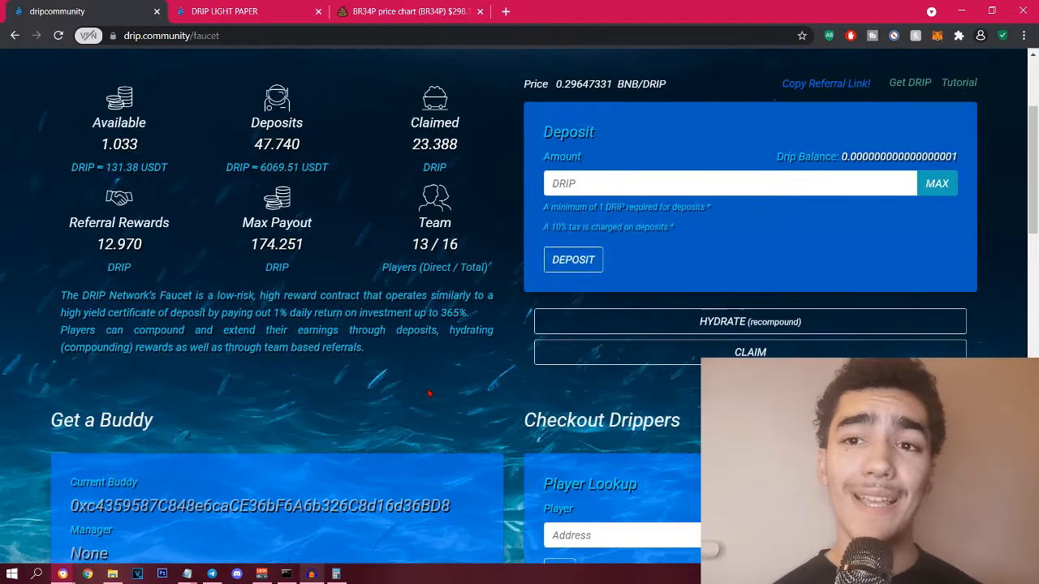
View the faucet's team referral tree, then bring up the lightpaper's referral section.
scroll("down", 3)
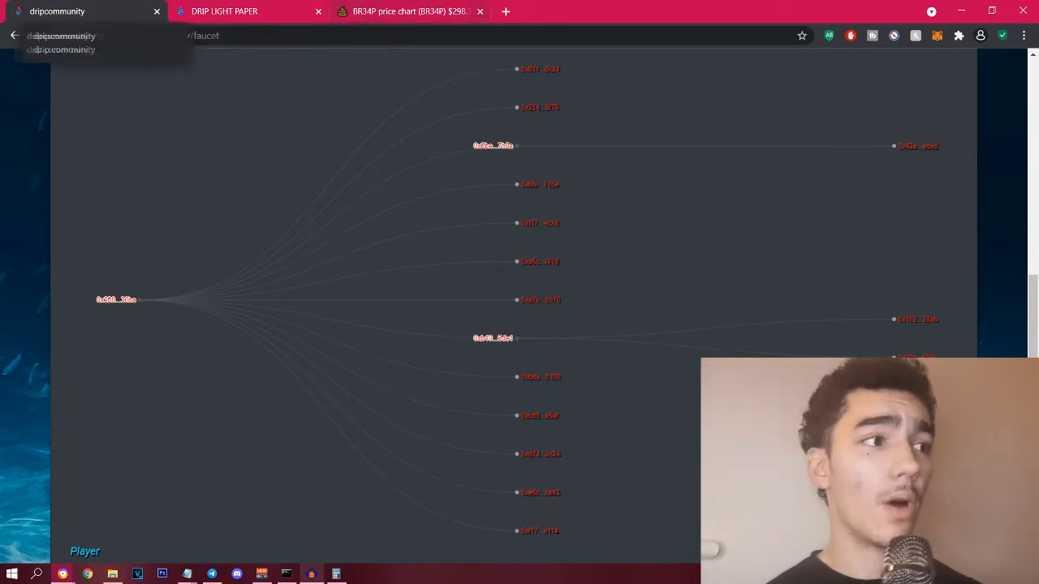
left_click(248, 11)
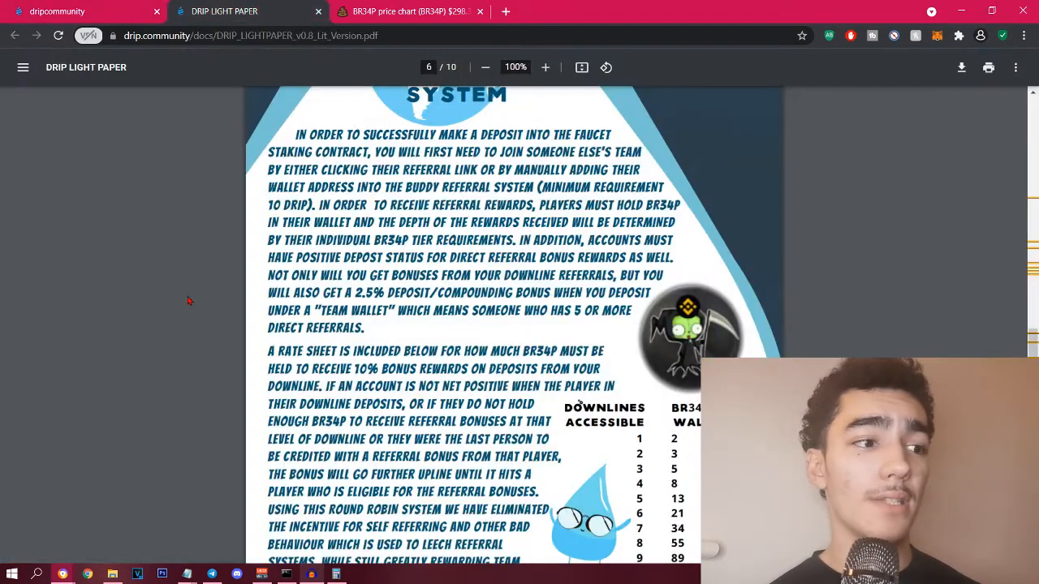
Review the downlines-versus-BR34P-held tier table on page 6, then switch to the BR34P chart.
scroll("down", 3)
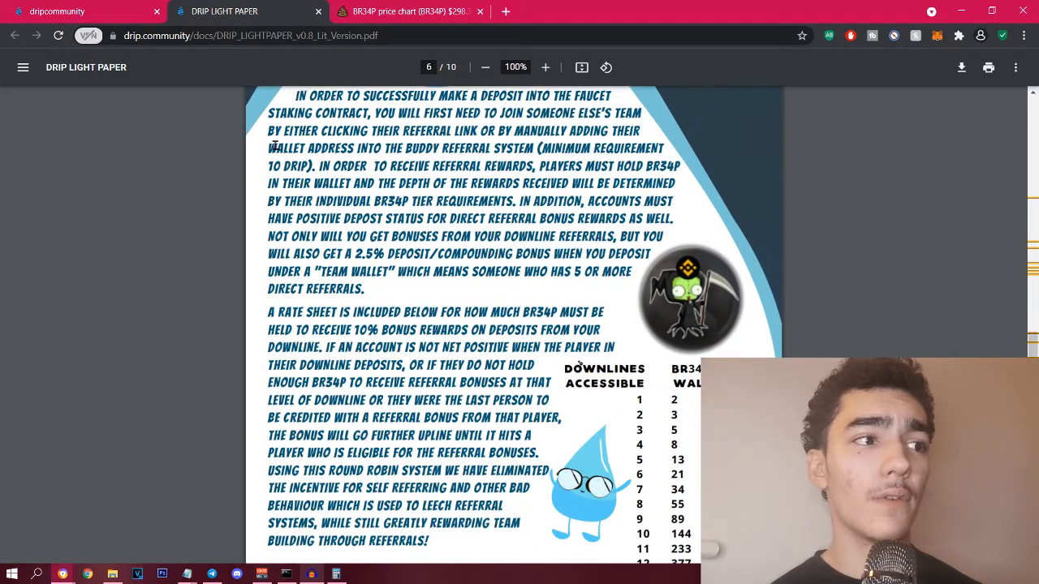
mouse_move(580, 120)
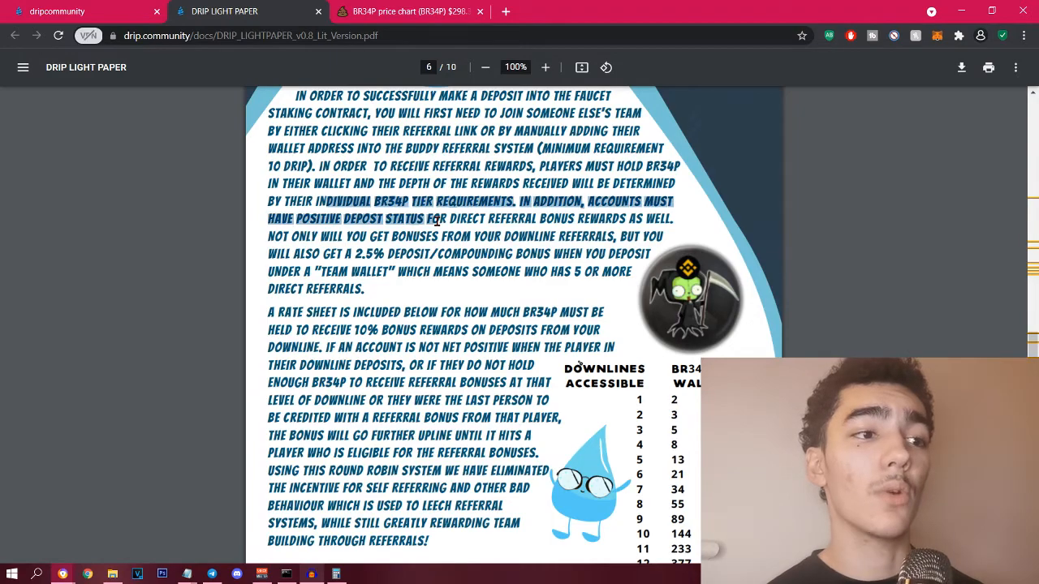
scroll("down", 3)
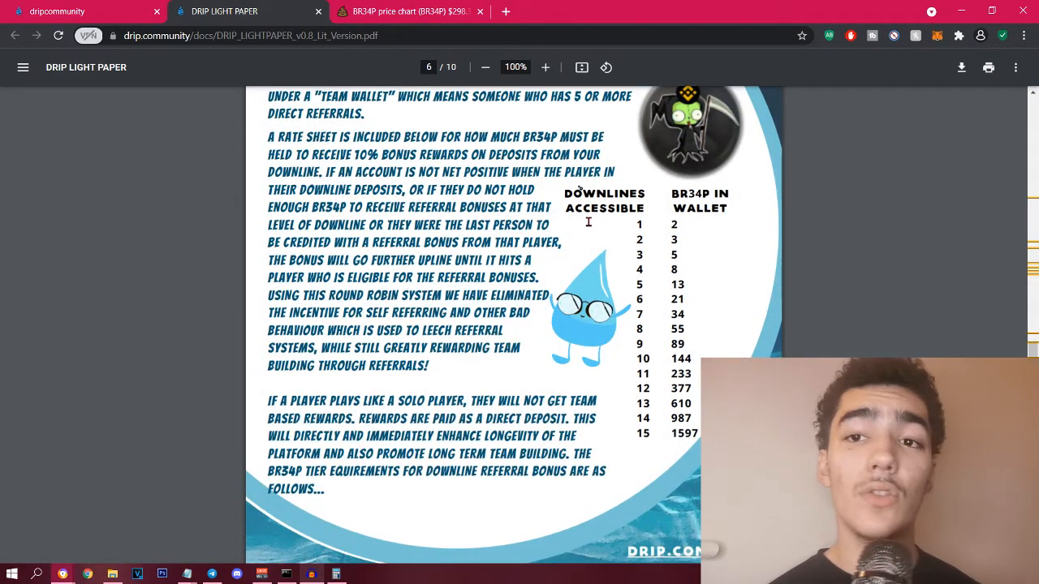
left_click(398, 12)
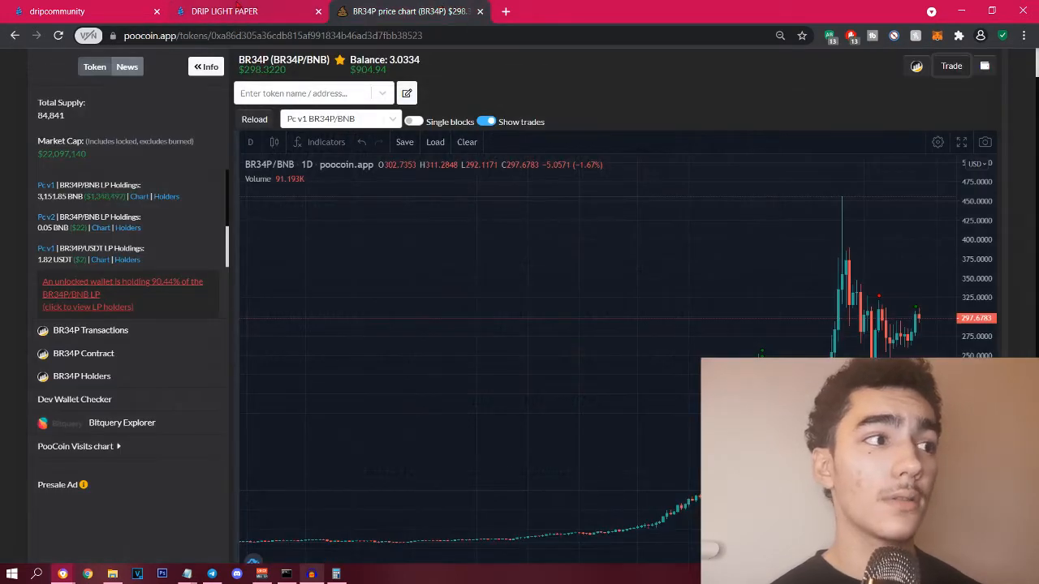
left_click(56, 11)
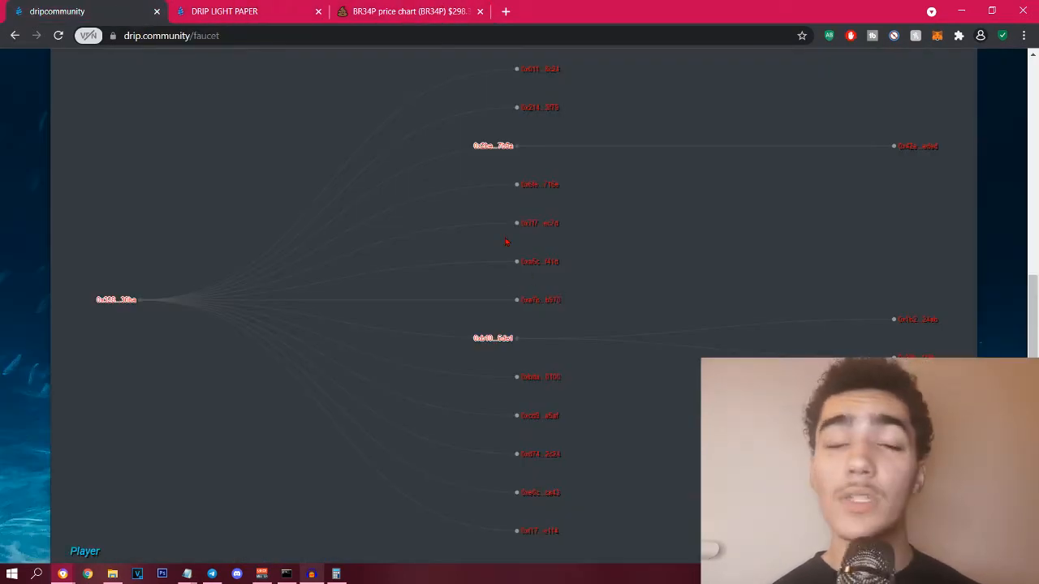
mouse_move(576, 414)
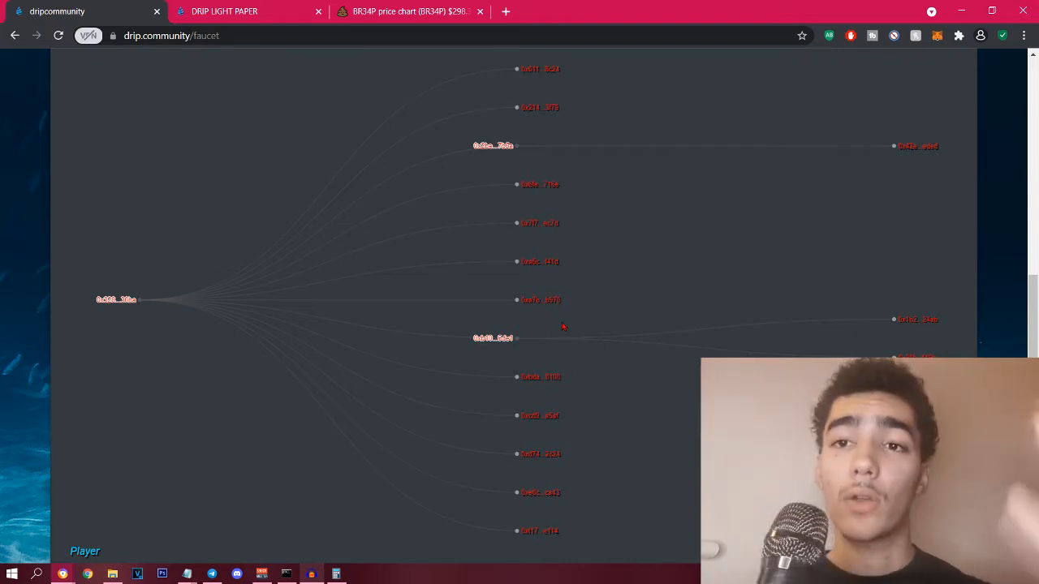
mouse_move(540, 151)
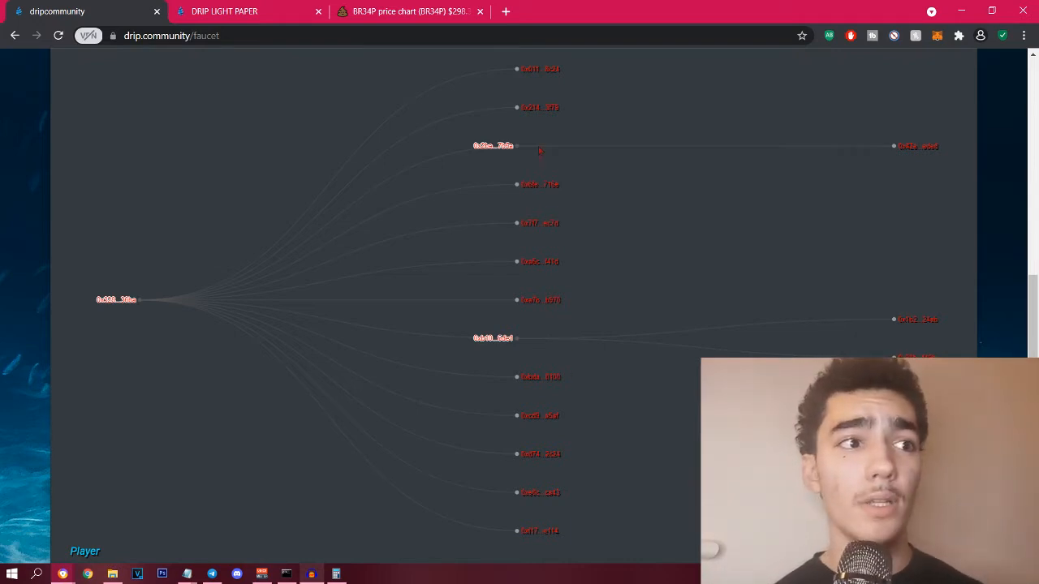
left_click(410, 11)
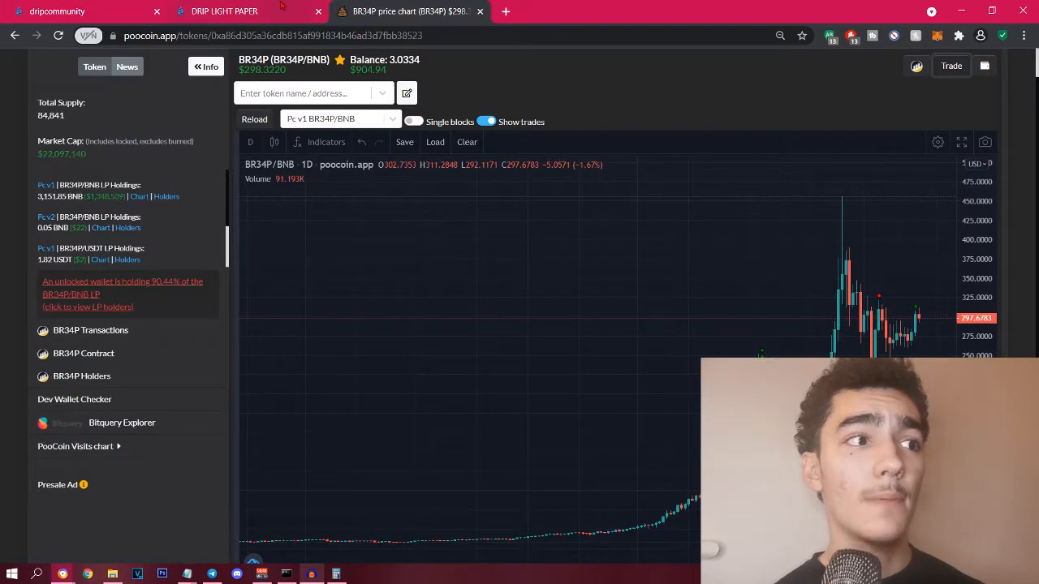
left_click(235, 10)
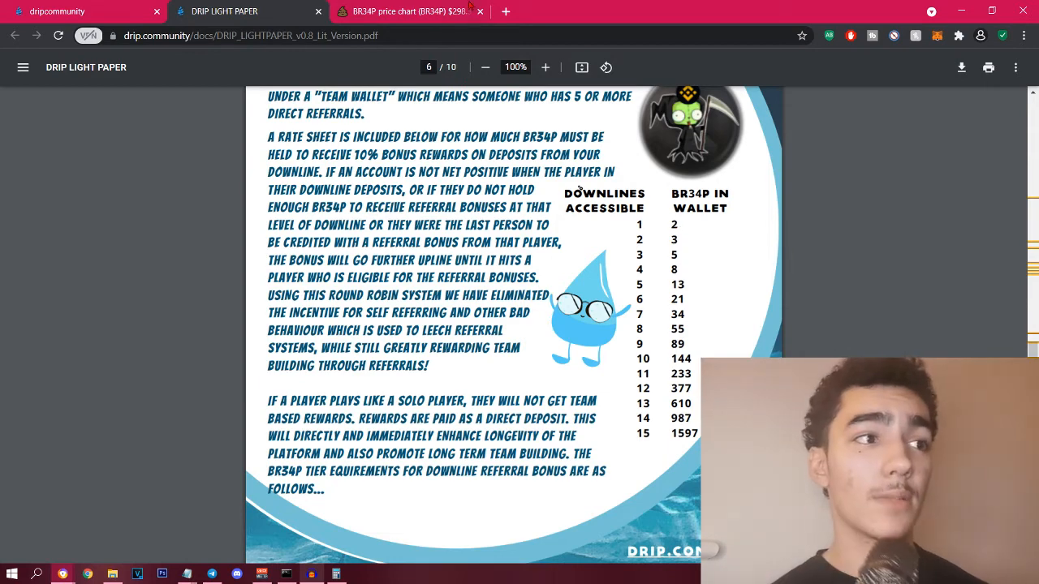
left_click(410, 11)
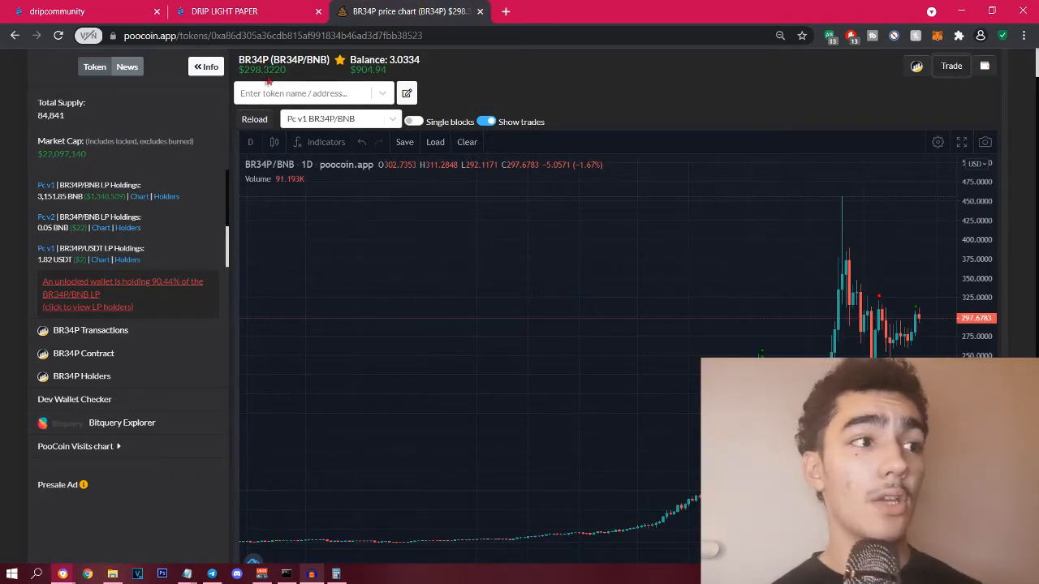
Look over the PooCoin BR34P chart, then return to the lightpaper tier table.
scroll("up", 3)
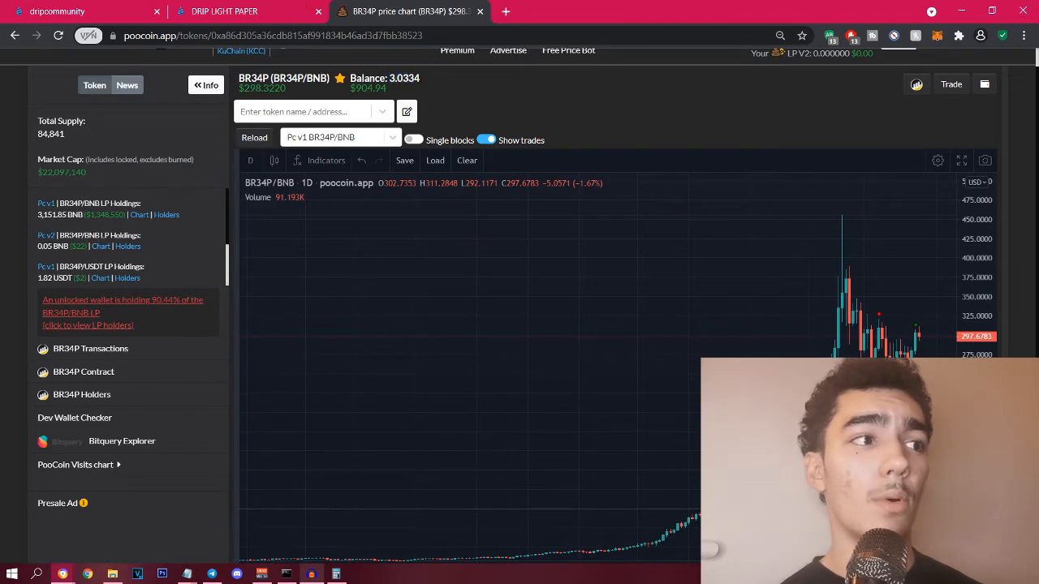
left_click(223, 11)
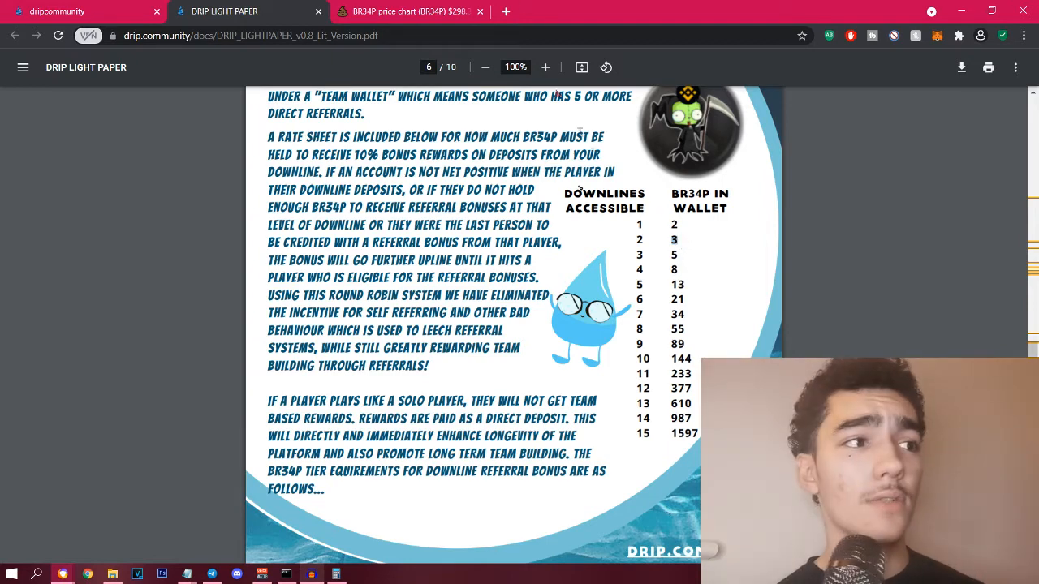
Cycle through the referral diagram and lightpaper tabs, ending on the BR34P chart.
left_click(57, 11)
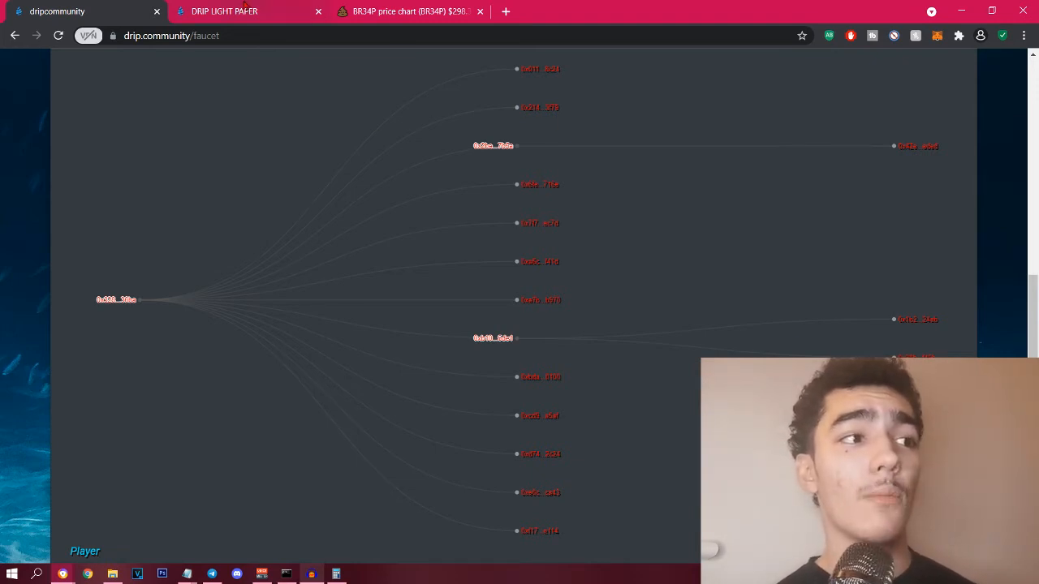
mouse_move(247, 11)
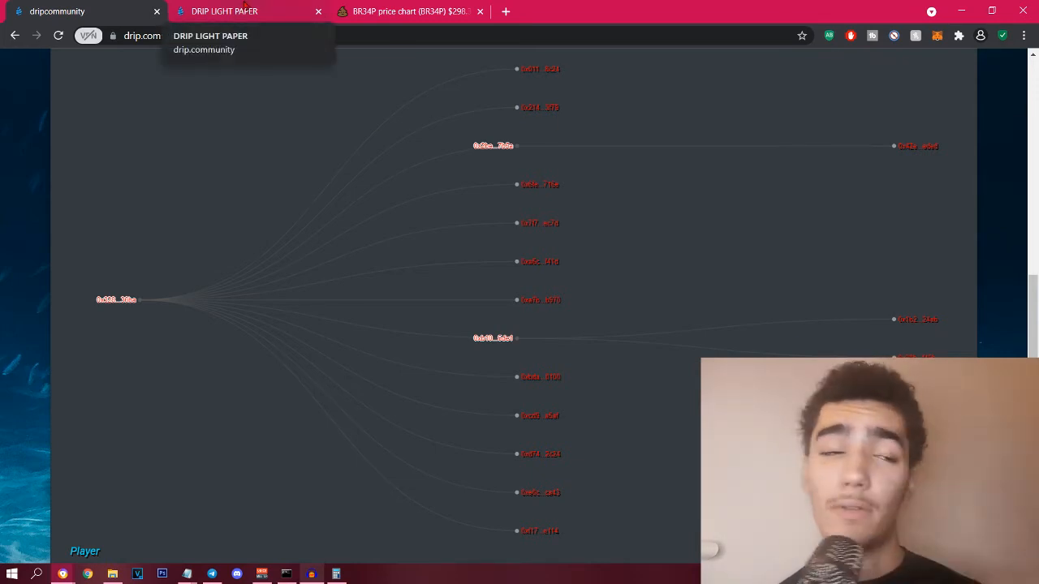
left_click(224, 11)
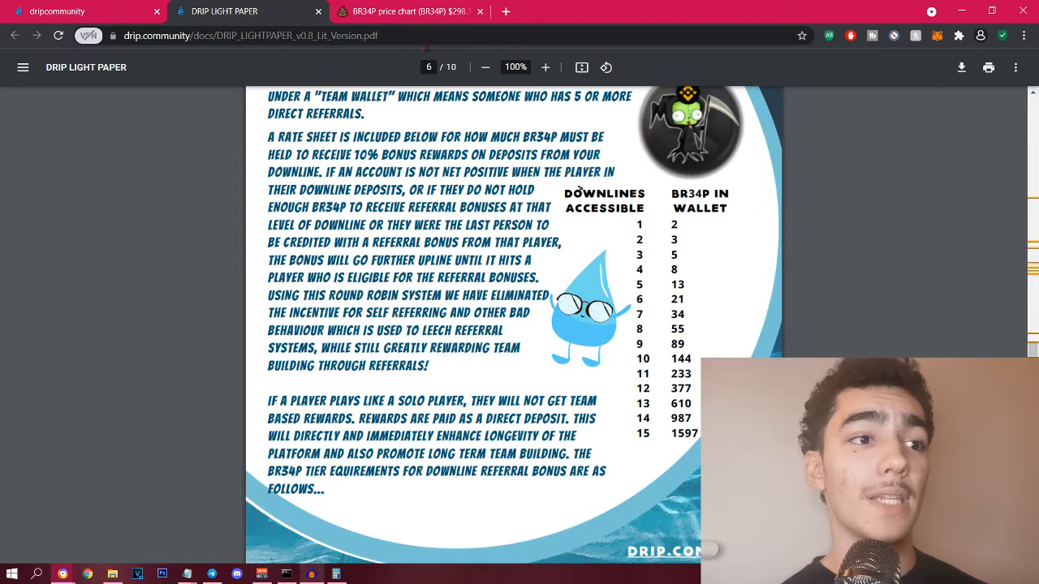
left_click(398, 11)
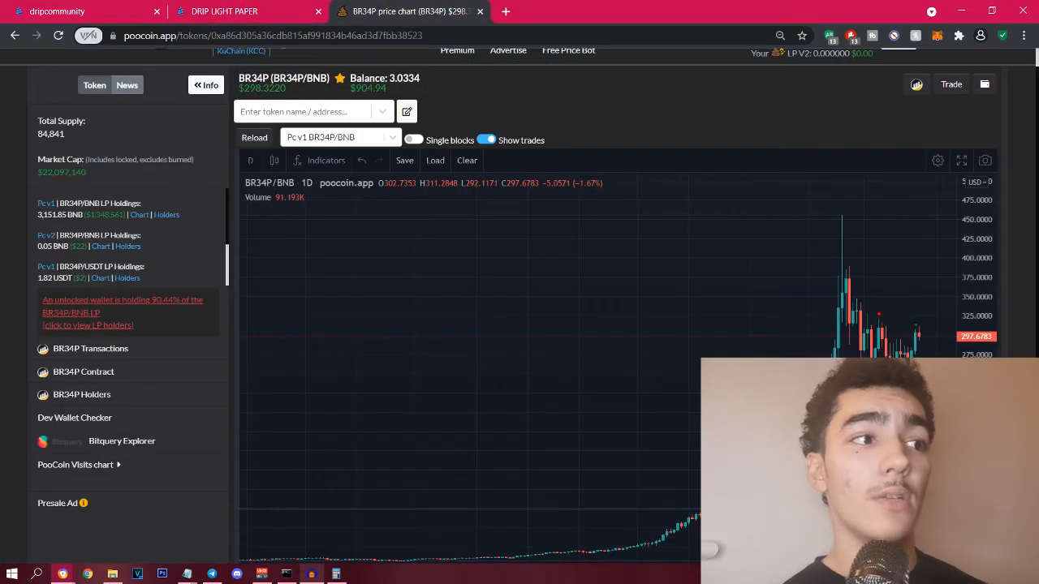